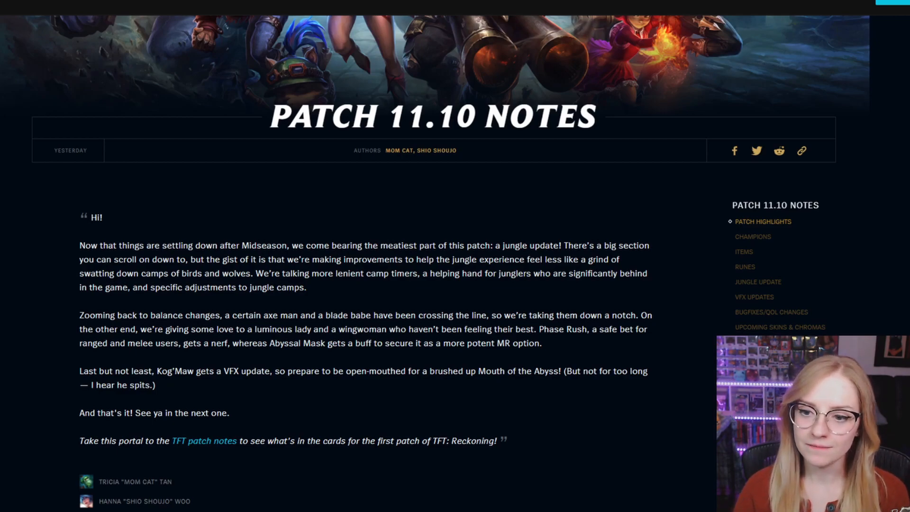
pyautogui.scroll(-3)
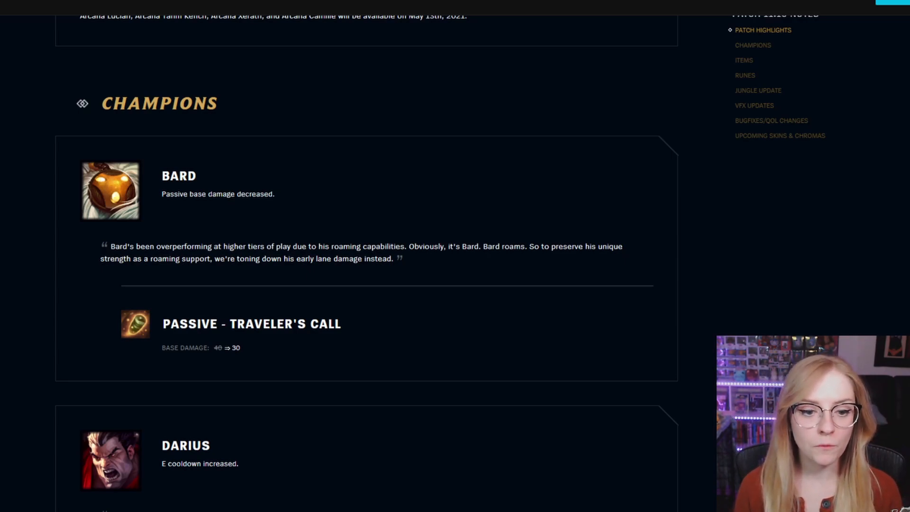
pyautogui.scroll(-3)
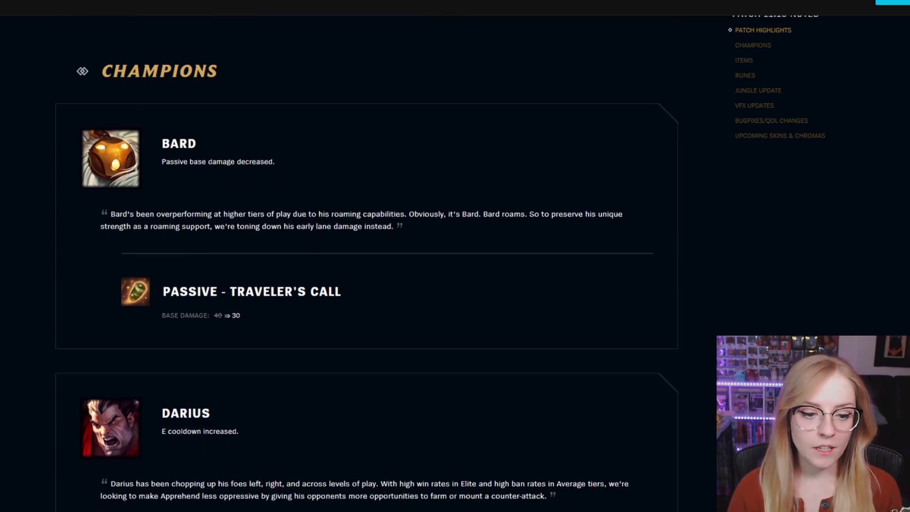
pyautogui.scroll(-3)
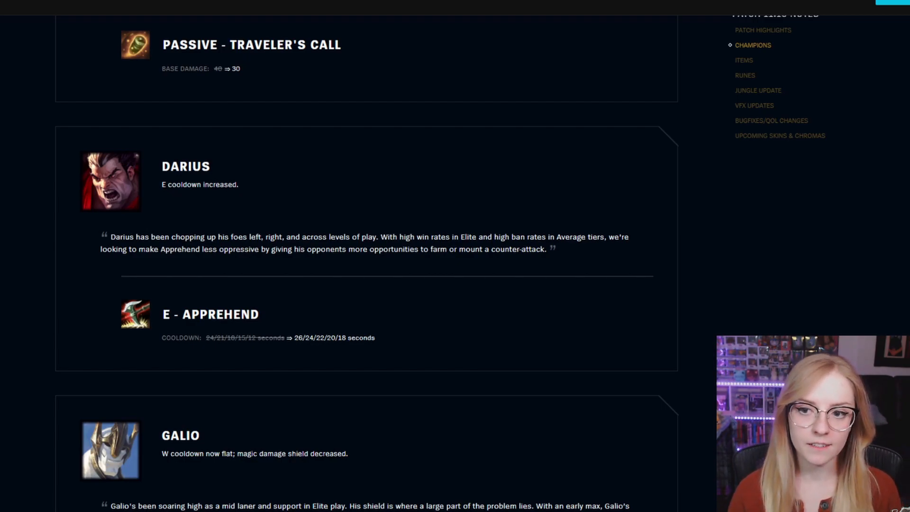
pyautogui.scroll(-3)
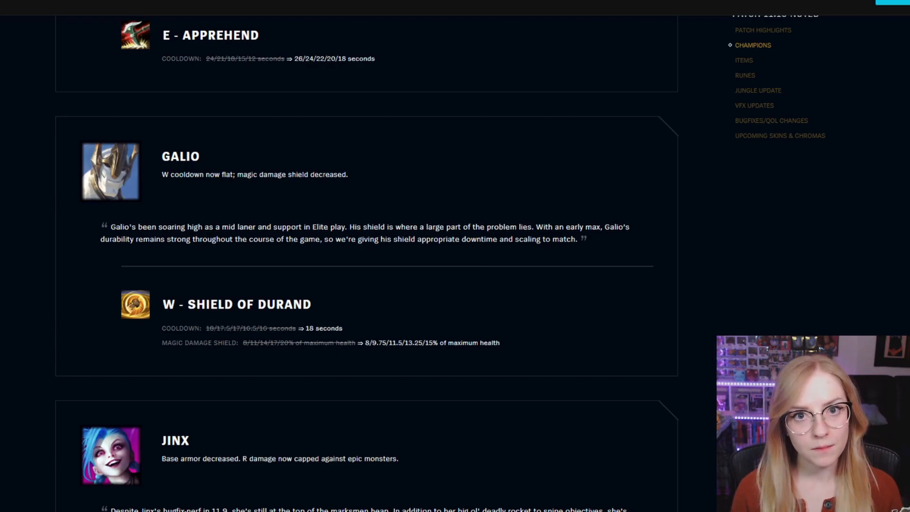
pyautogui.scroll(-3)
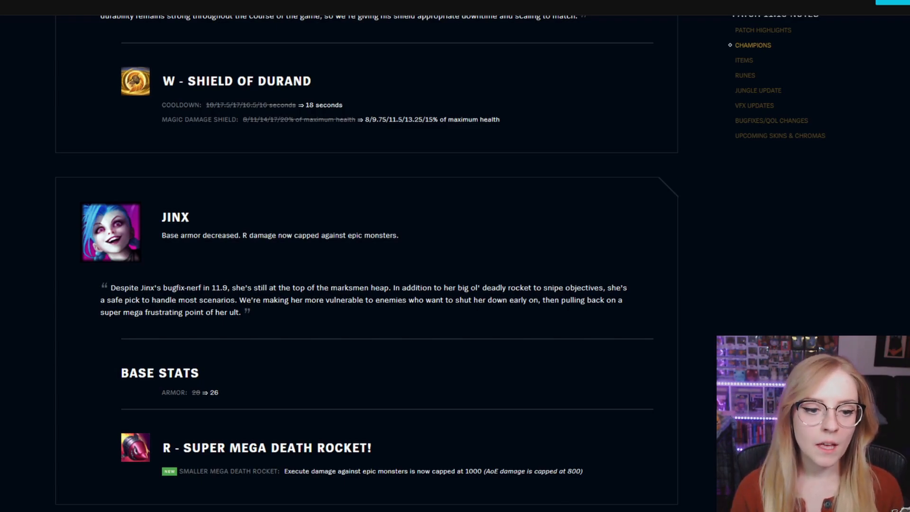
pyautogui.scroll(-3)
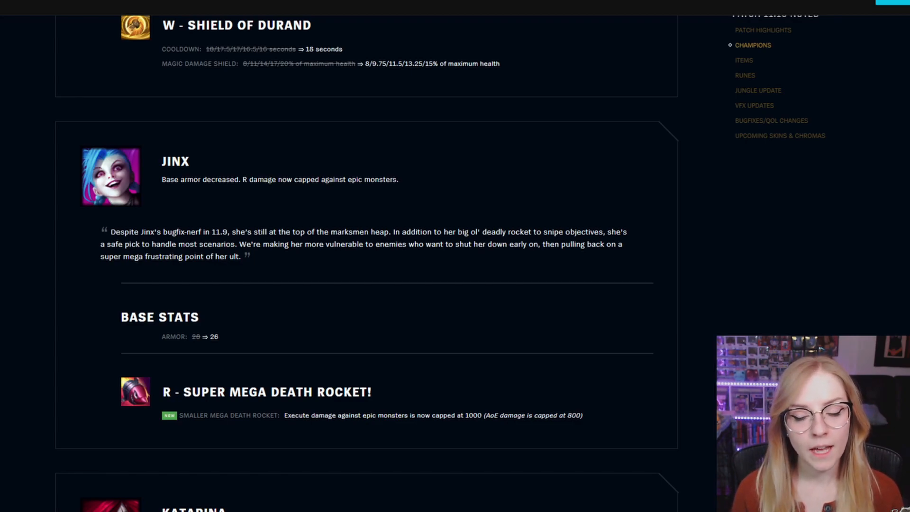
pyautogui.scroll(-3)
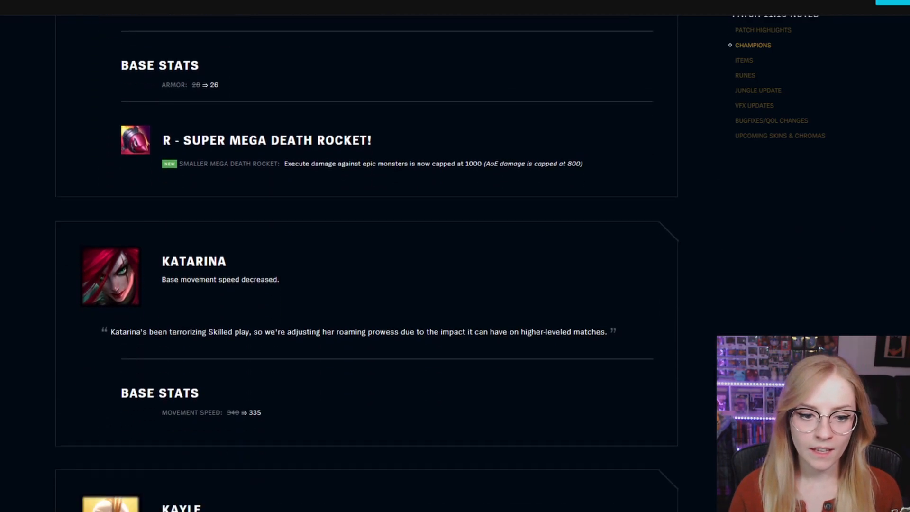
pyautogui.scroll(-3)
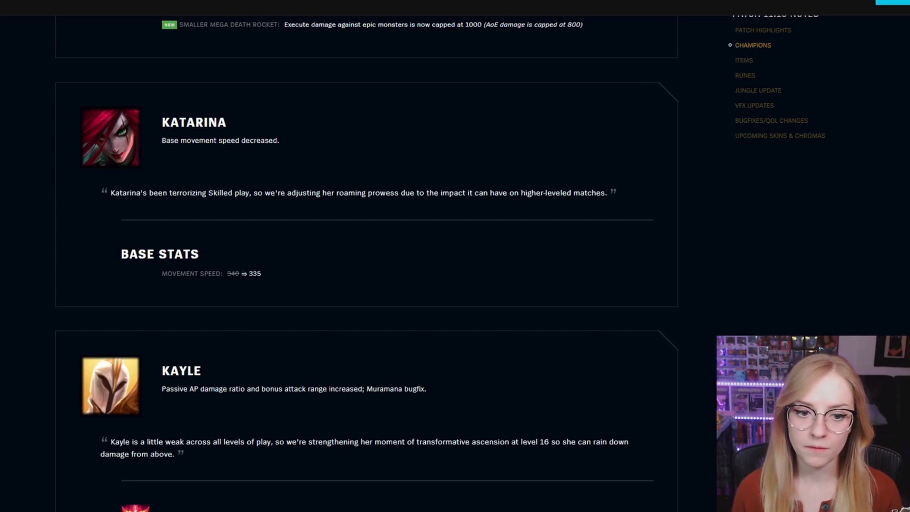
pyautogui.scroll(-3)
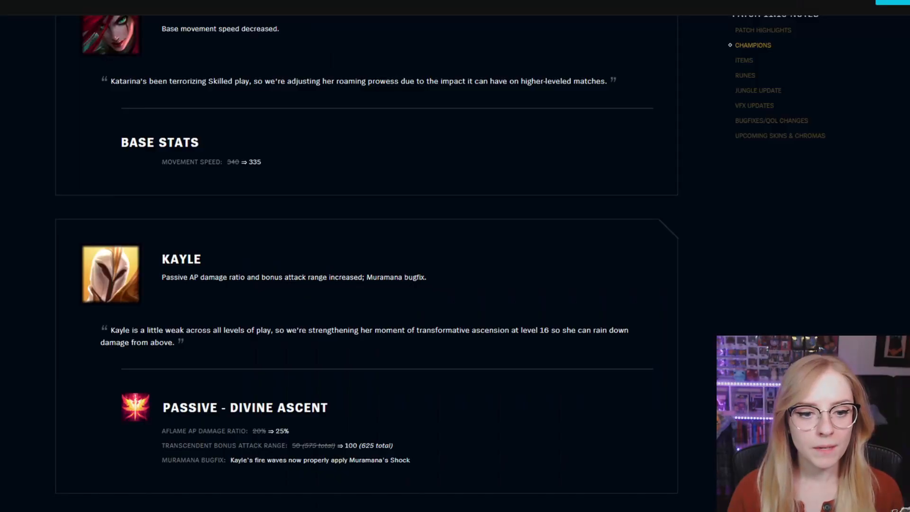
pyautogui.scroll(-3)
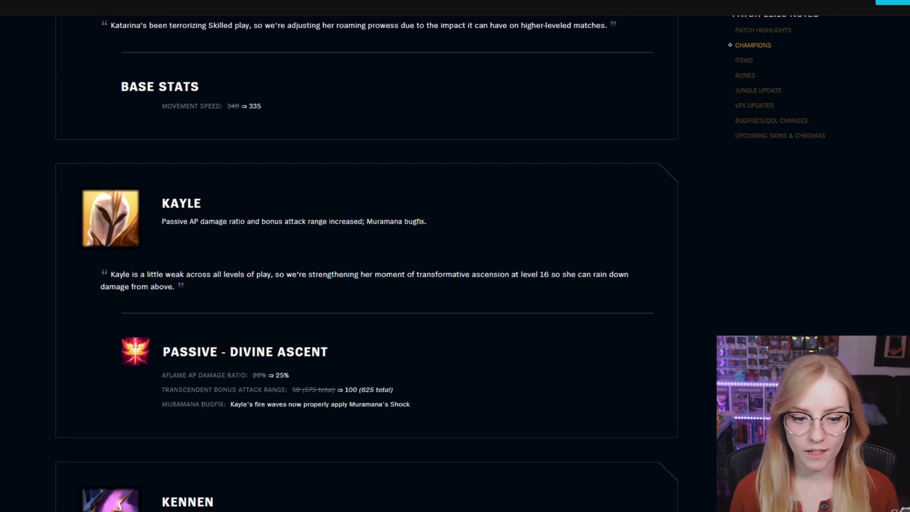
pyautogui.scroll(-3)
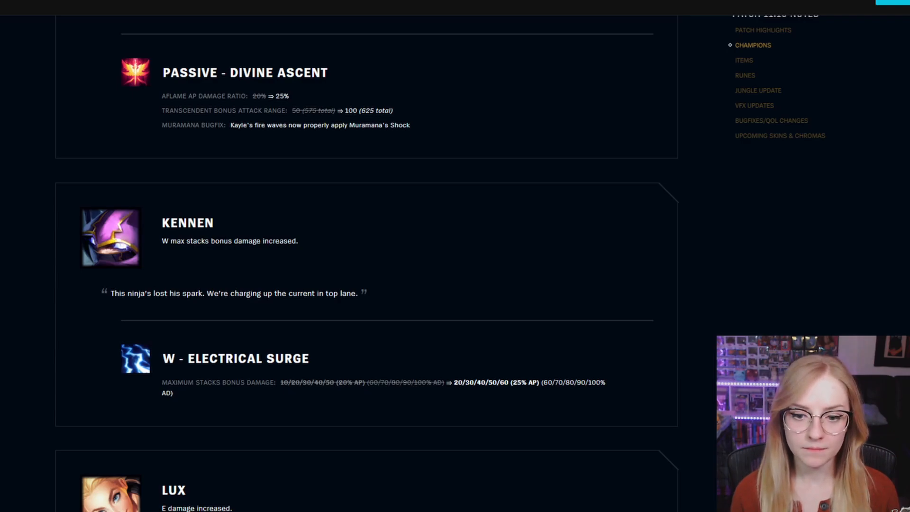
pyautogui.scroll(-3)
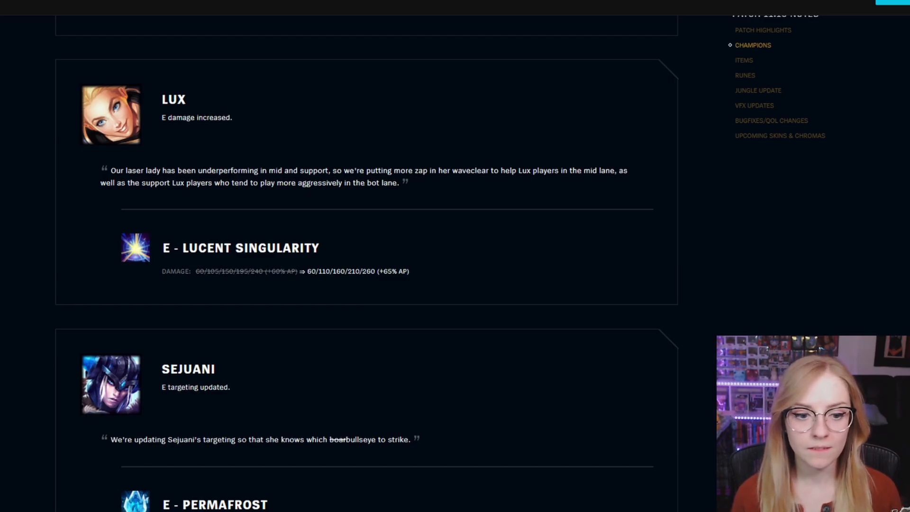
pyautogui.scroll(-3)
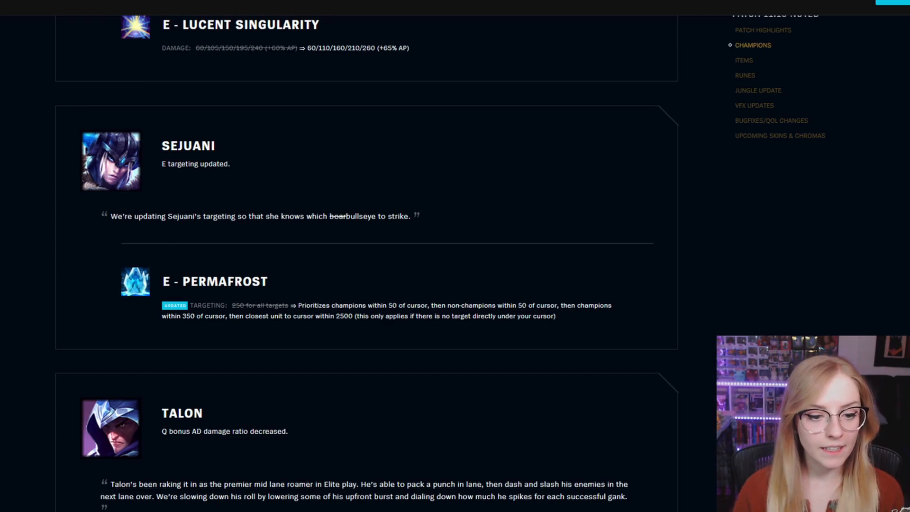
pyautogui.scroll(-3)
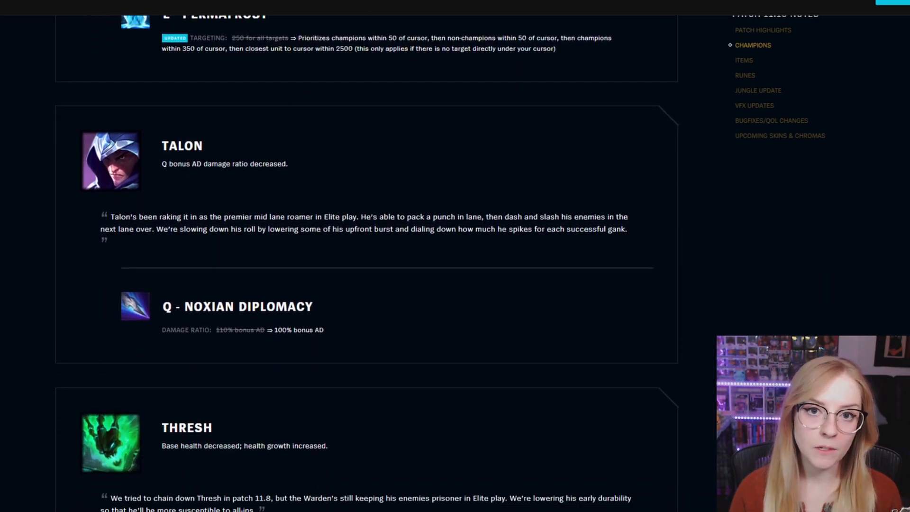
pyautogui.scroll(-3)
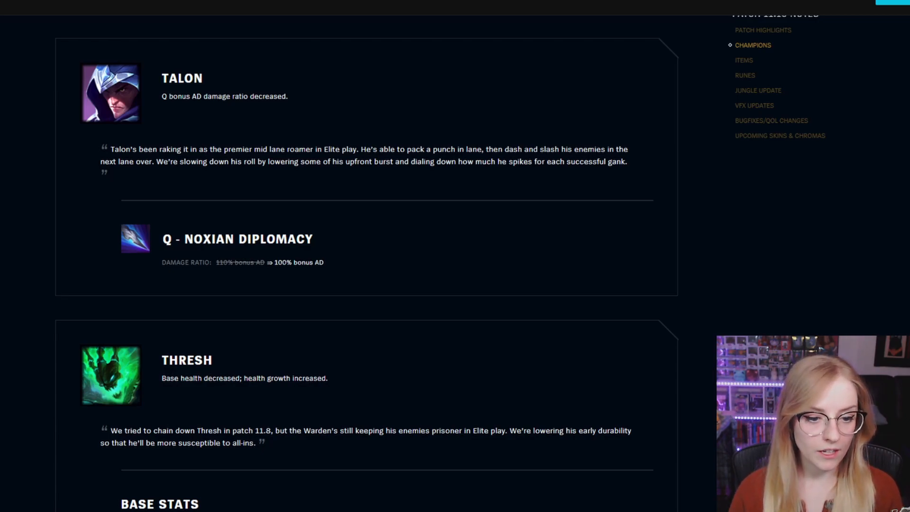
pyautogui.scroll(-3)
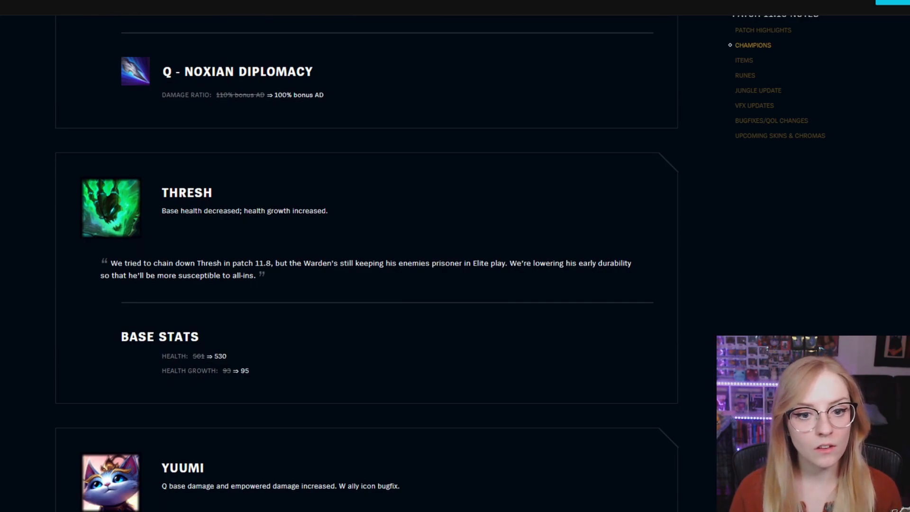
pyautogui.scroll(-3)
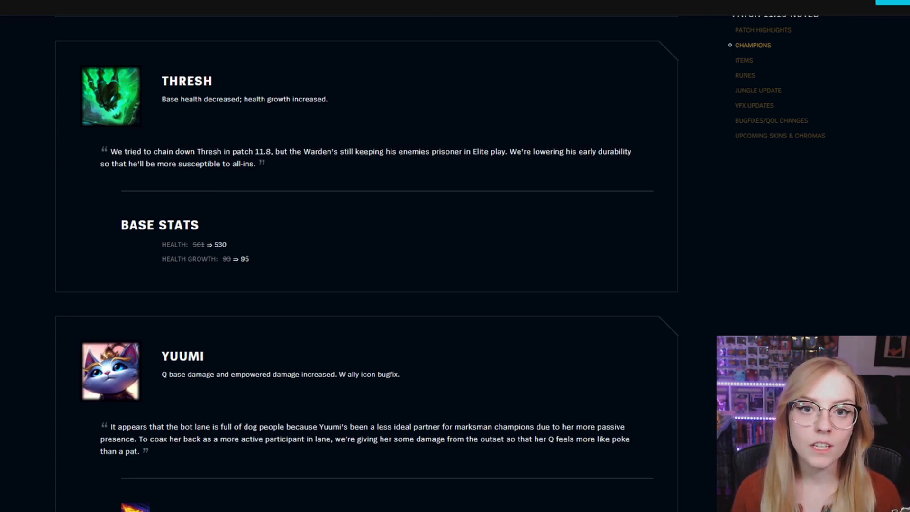
pyautogui.scroll(-3)
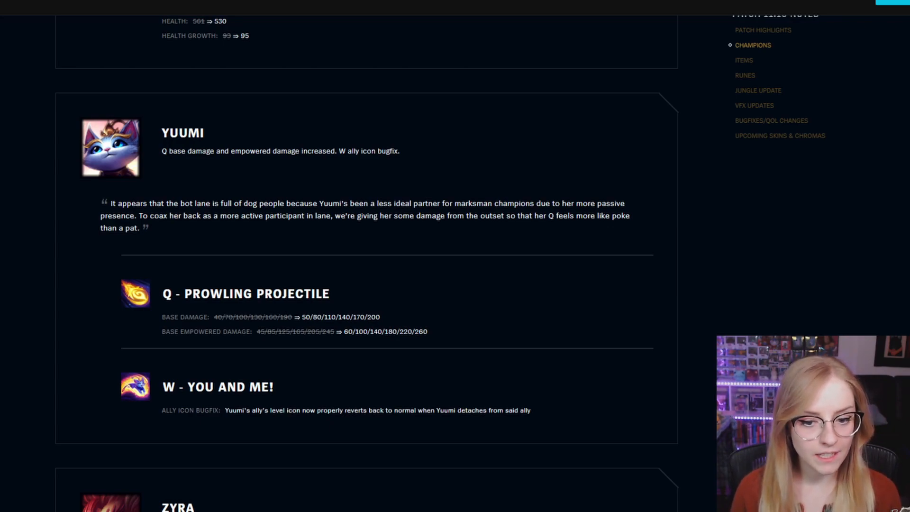
pyautogui.scroll(-3)
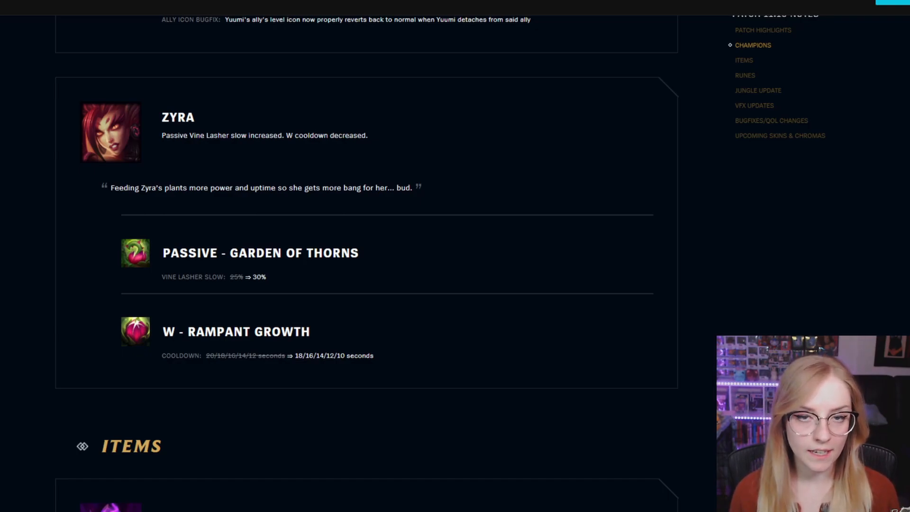
pyautogui.scroll(-3)
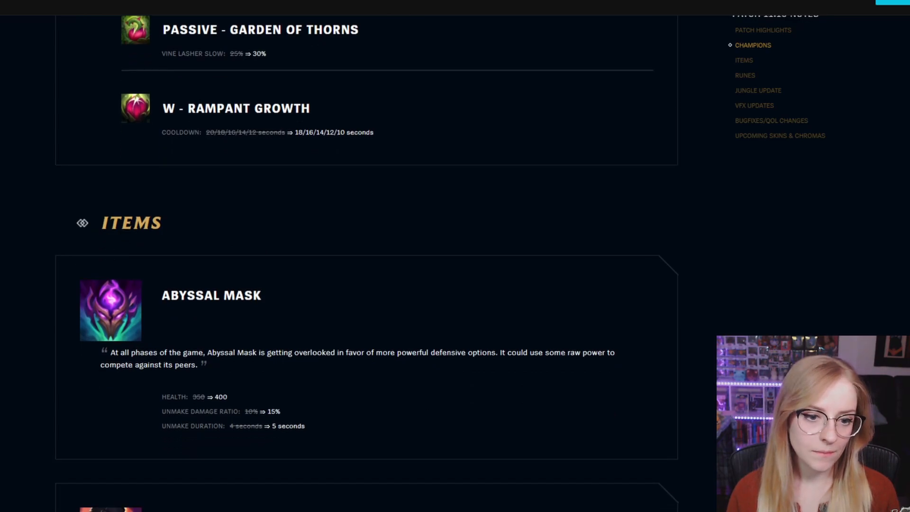
pyautogui.scroll(-3)
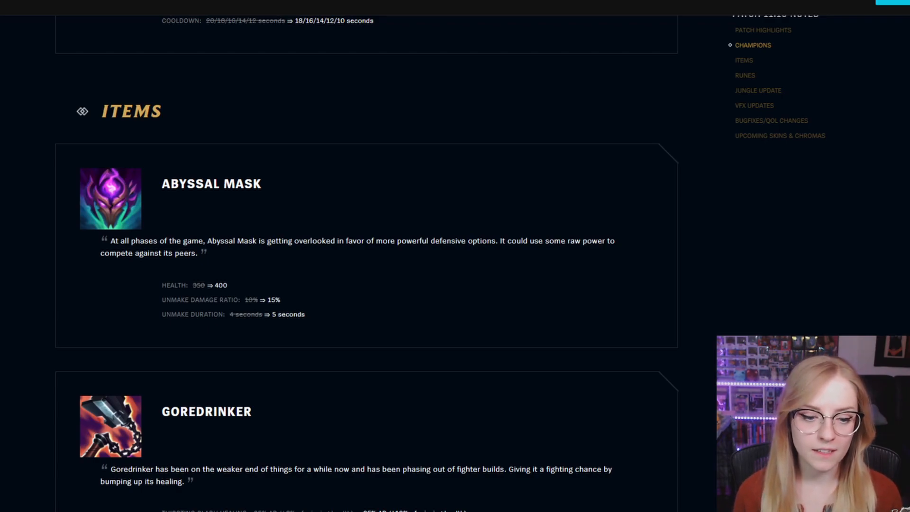
pyautogui.scroll(-3)
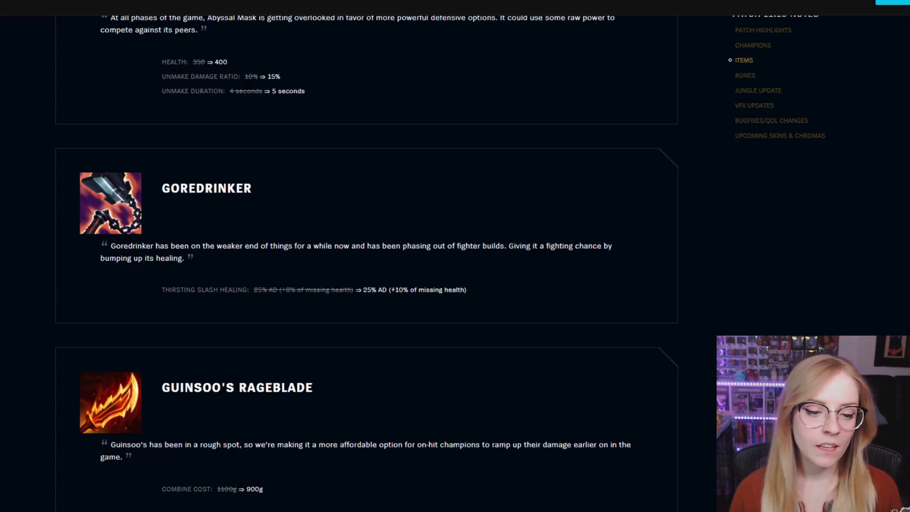
pyautogui.scroll(-3)
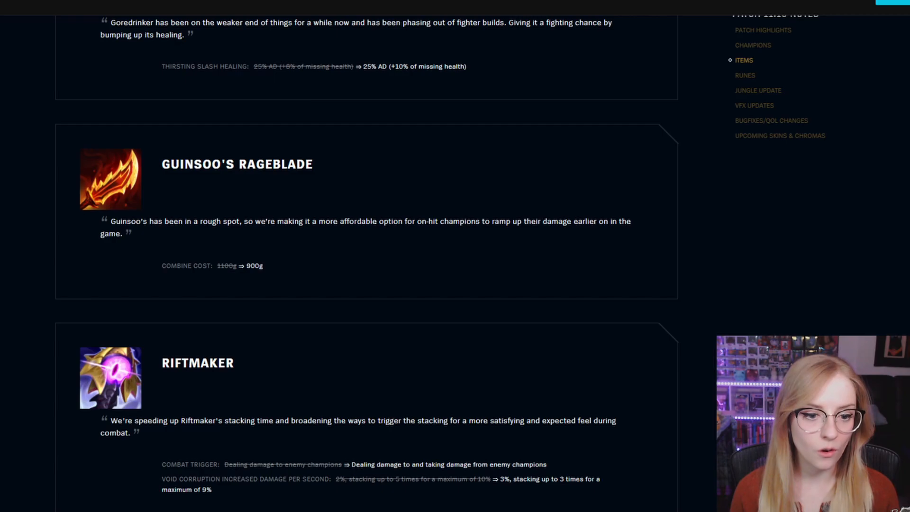
pyautogui.scroll(-3)
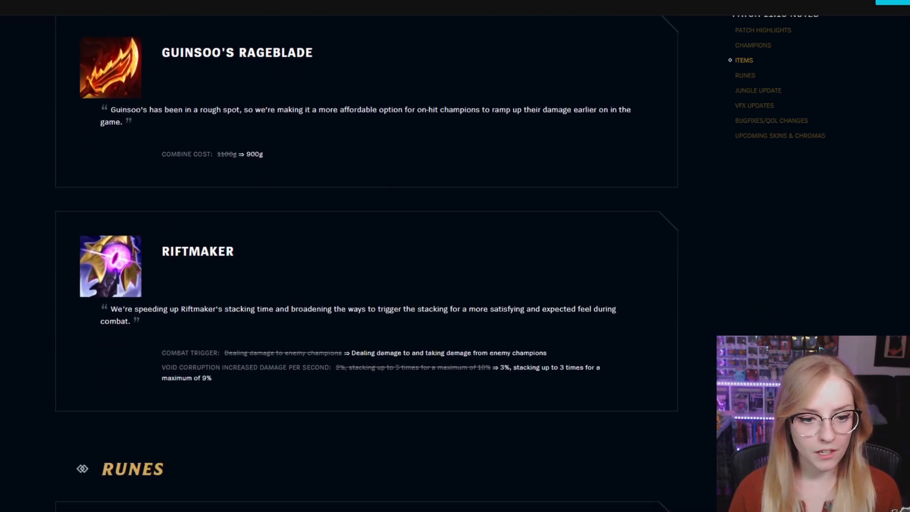
pyautogui.scroll(-3)
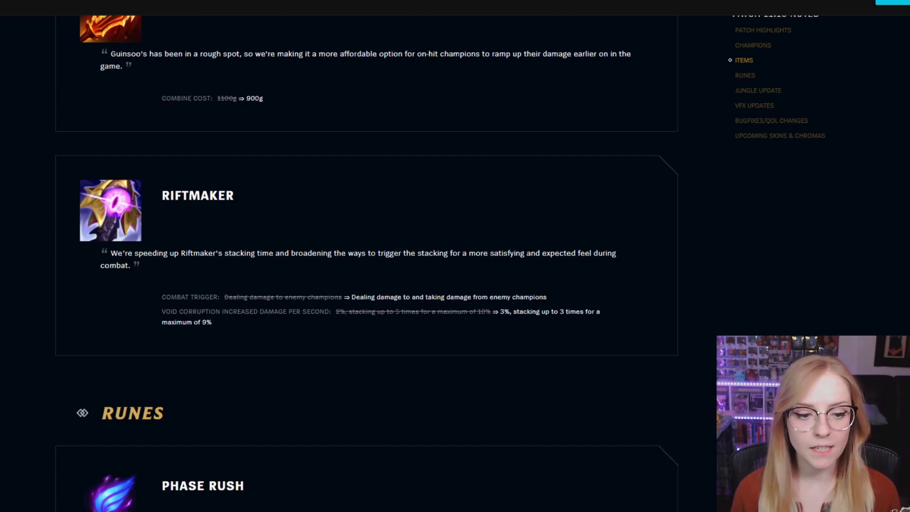
pyautogui.scroll(-3)
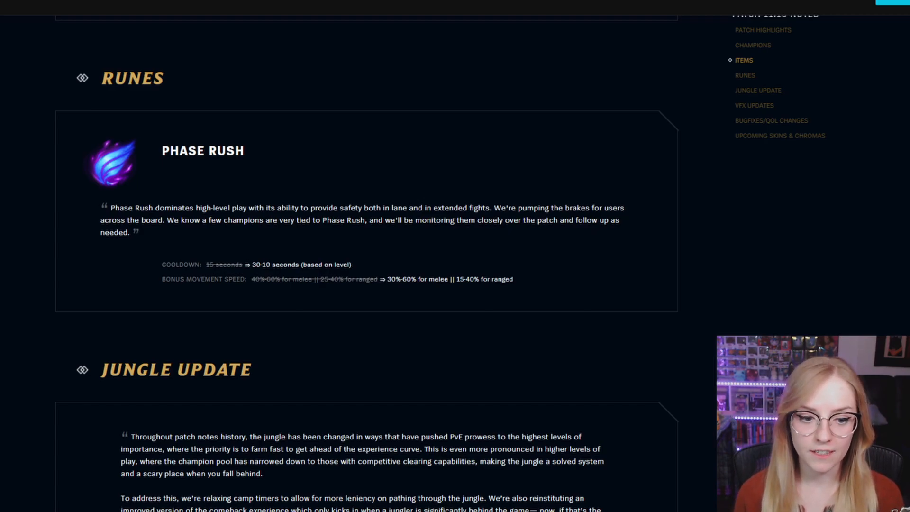
pyautogui.scroll(-3)
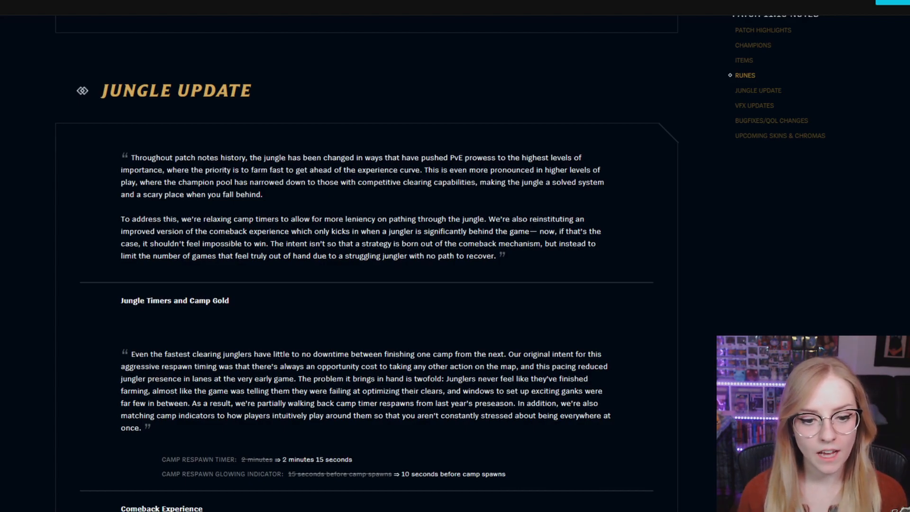
pyautogui.scroll(-3)
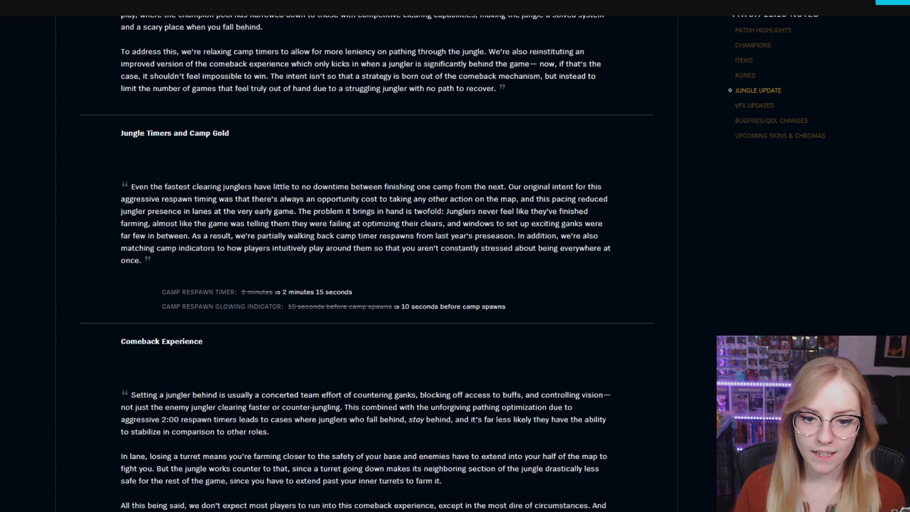
pyautogui.scroll(-3)
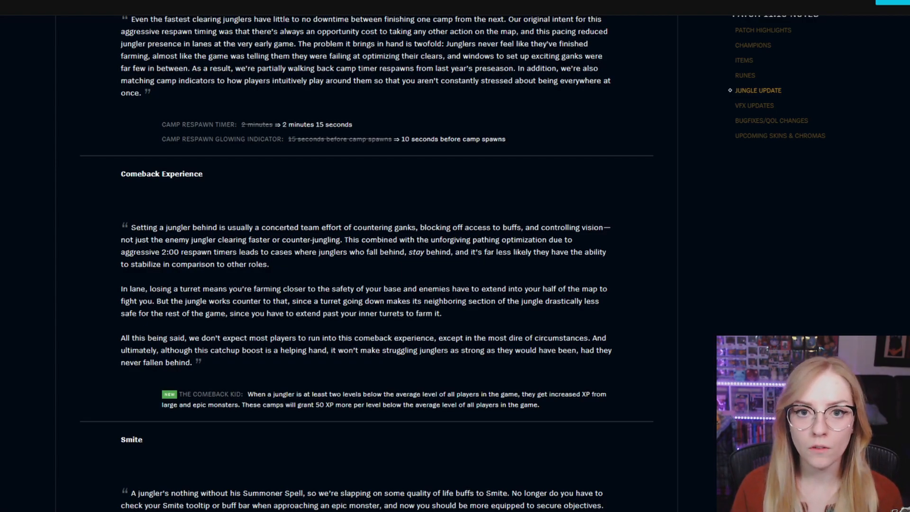
pyautogui.scroll(-3)
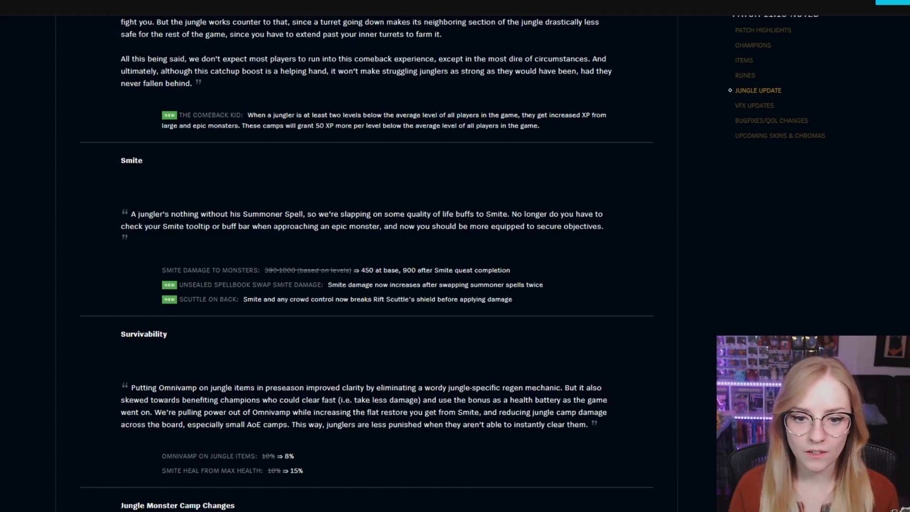
pyautogui.scroll(-3)
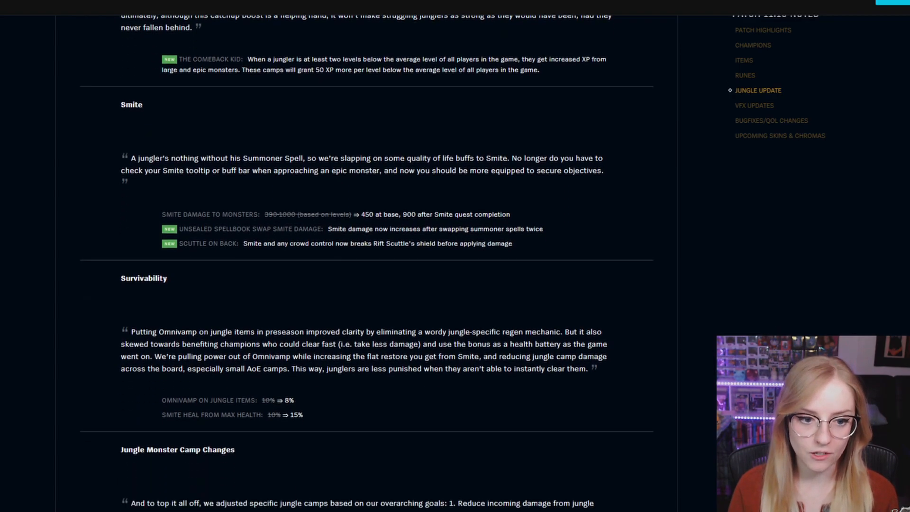
pyautogui.scroll(-3)
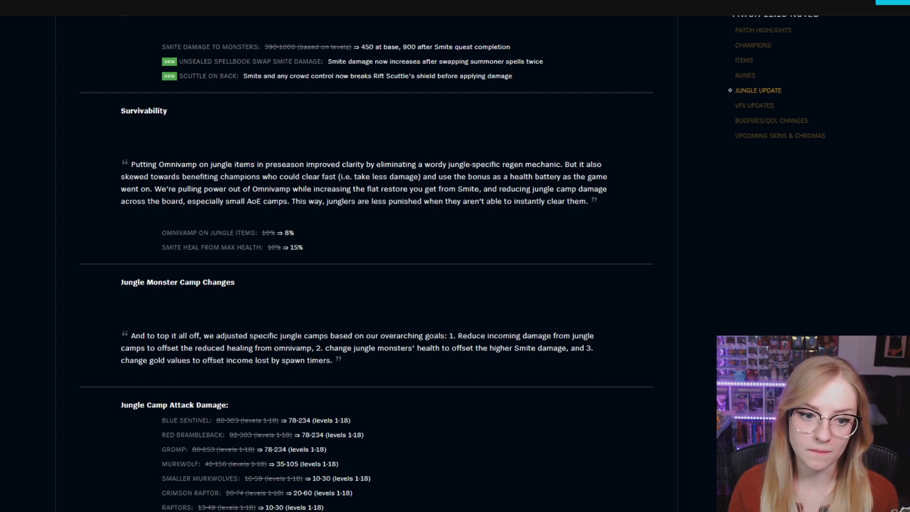
pyautogui.scroll(-3)
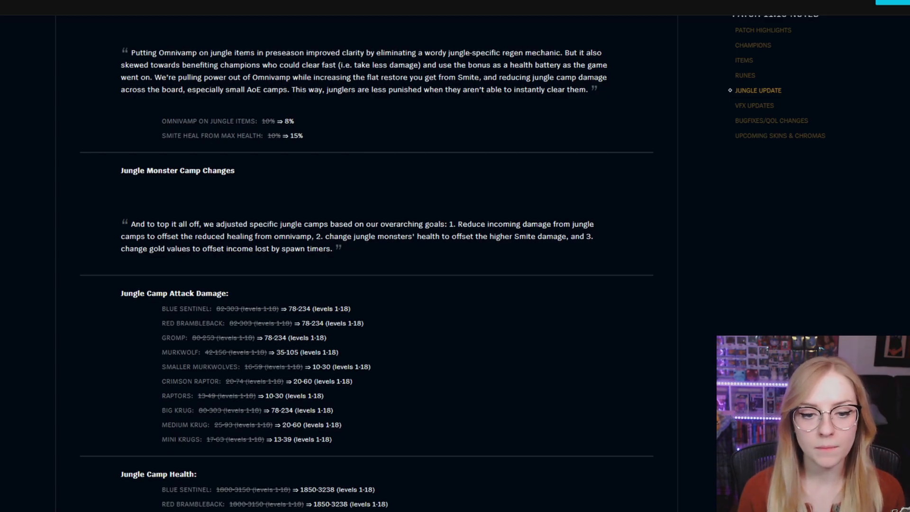
pyautogui.scroll(-3)
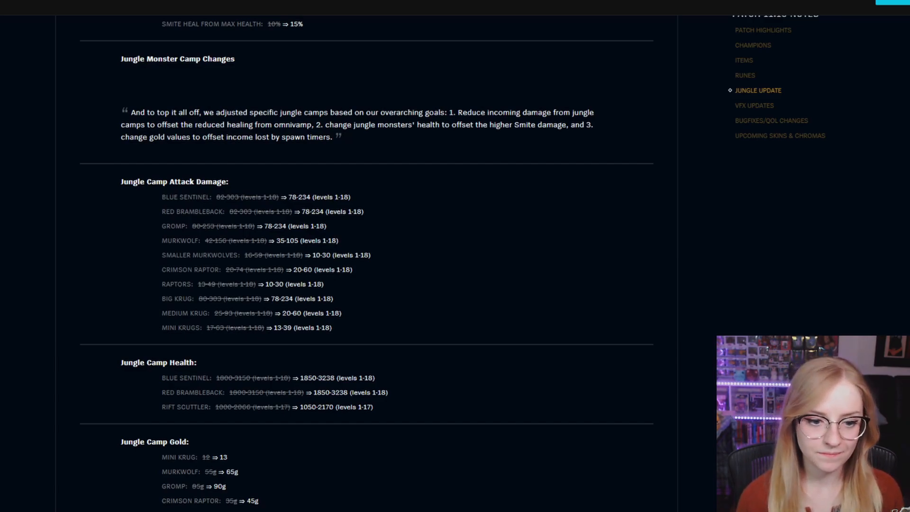
pyautogui.scroll(-3)
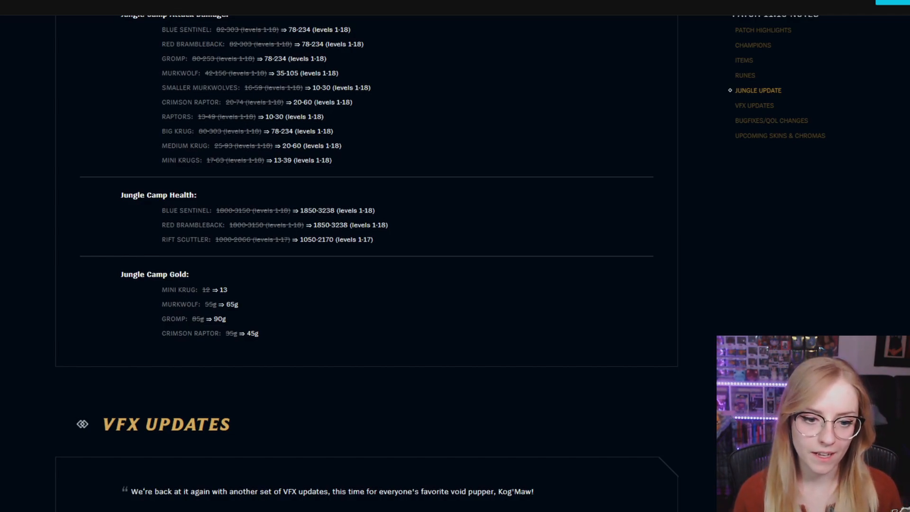
pyautogui.scroll(-3)
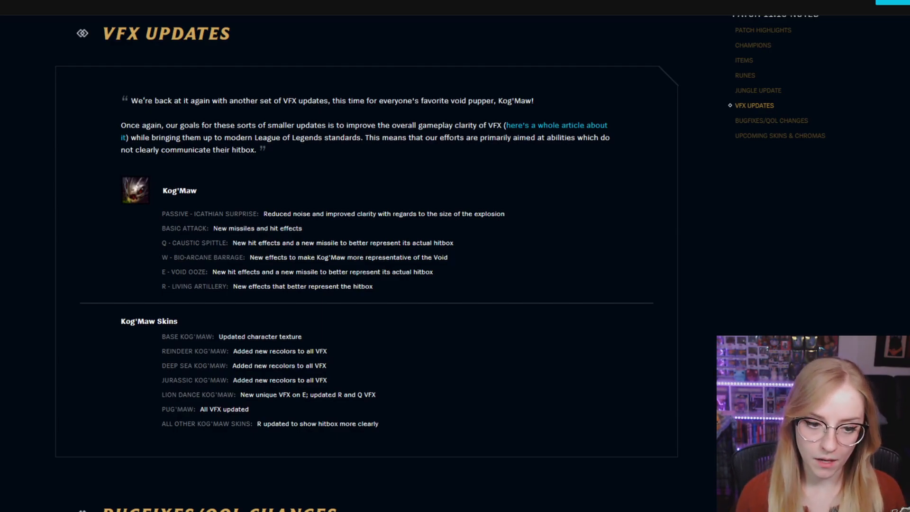
pyautogui.scroll(-3)
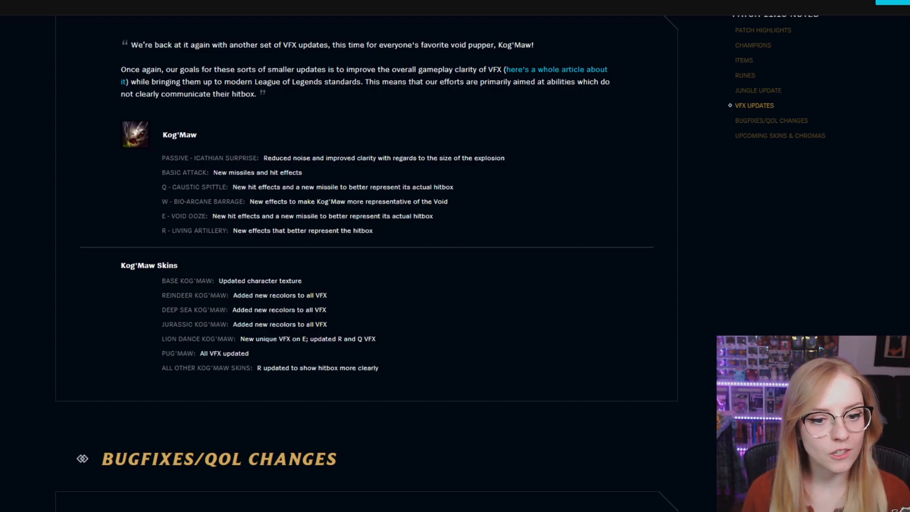
pyautogui.scroll(-3)
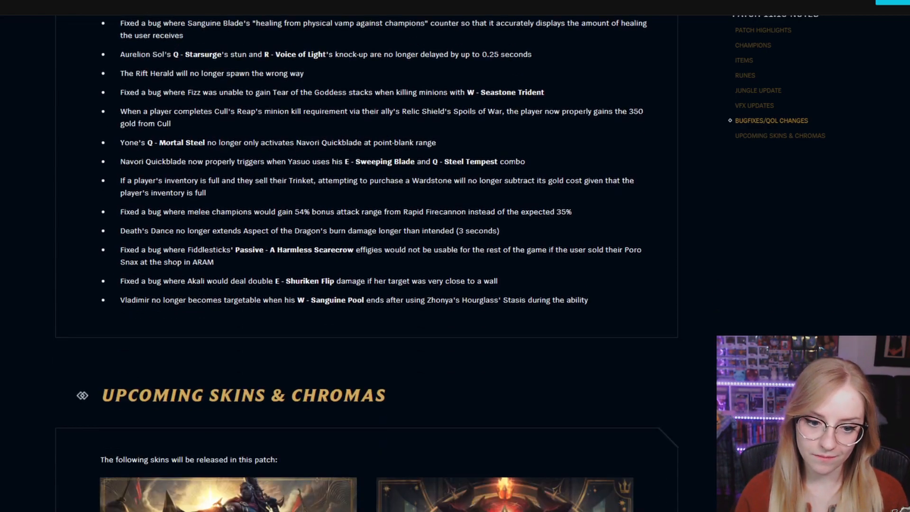
pyautogui.scroll(-3)
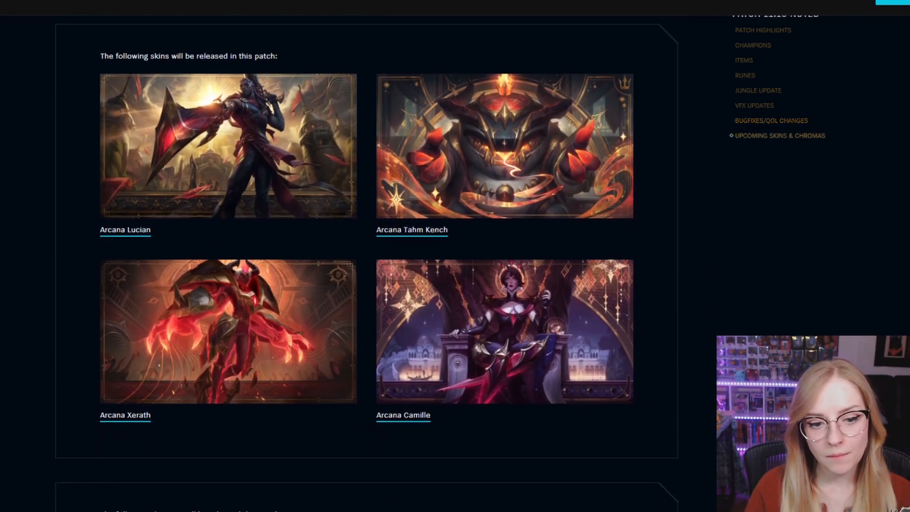
pyautogui.scroll(-3)
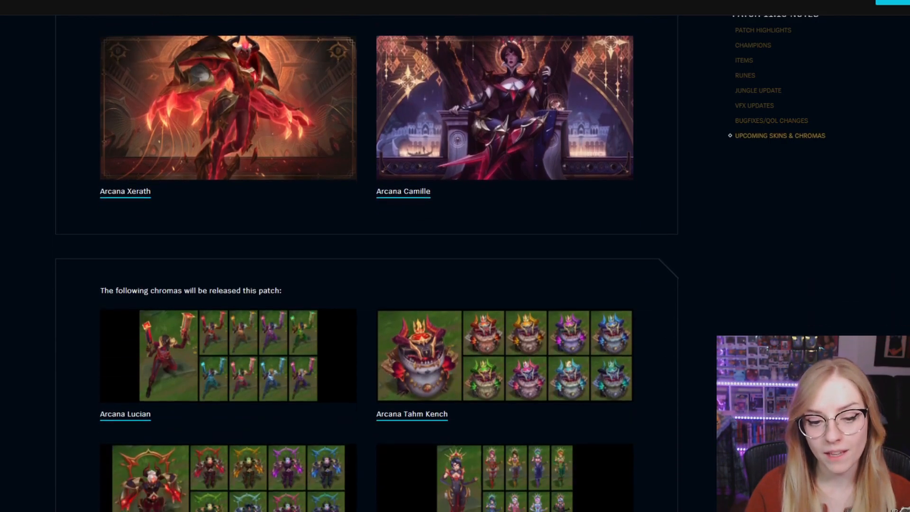
pyautogui.scroll(-3)
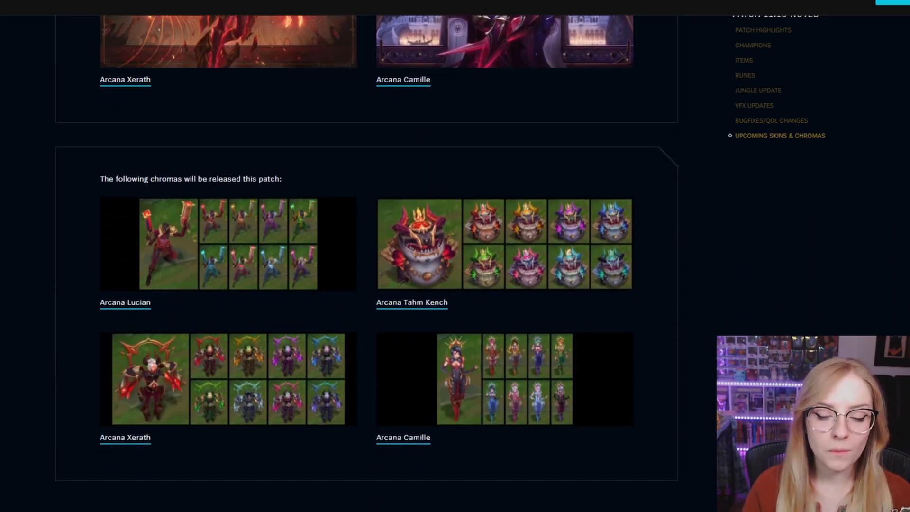
pyautogui.scroll(-3)
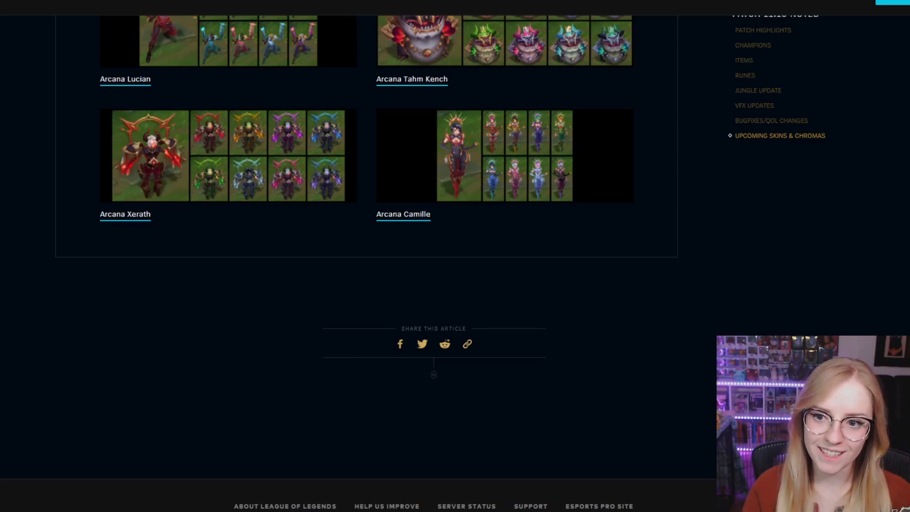